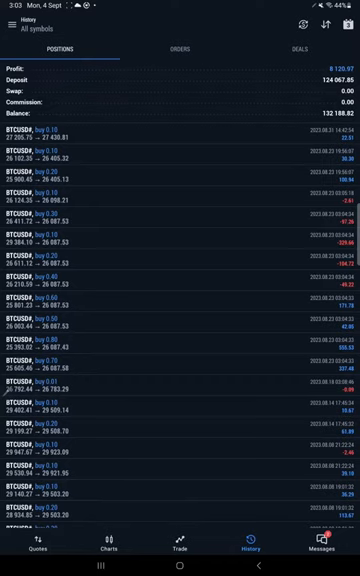
# Step: Scroll through the closed BTCUSD positions, then switch to the ReportHistory PDF in Google Drive
pyautogui.scroll(-3)
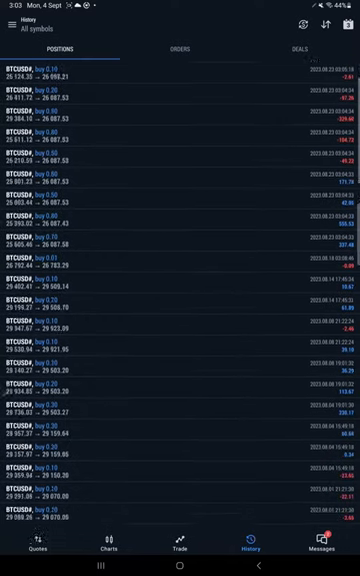
pyautogui.scroll(-3)
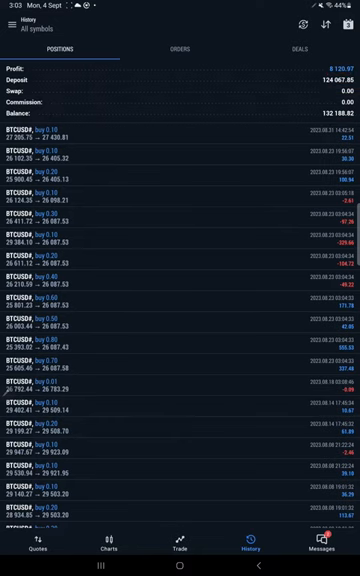
pyautogui.click(108, 550)
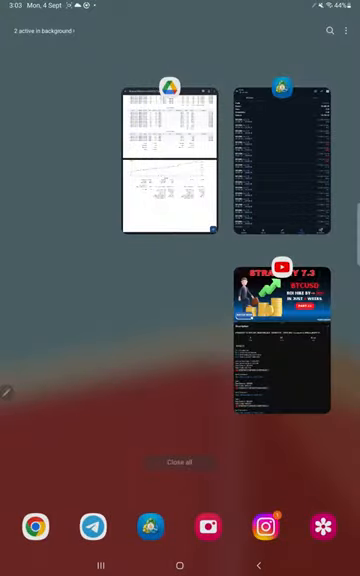
pyautogui.click(172, 165)
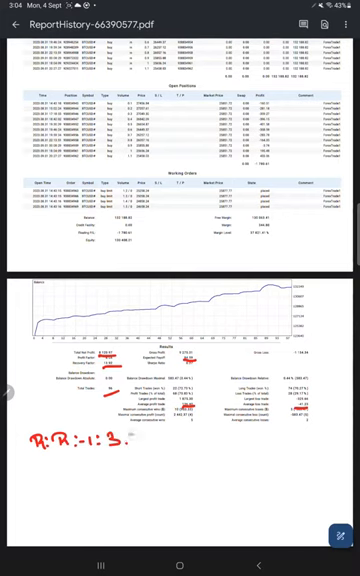
# Step: Extend the note to 'R:R = 1:3.31' and handwrite 'B.E.:- 23%', '70%' and '47%' beneath it
pyautogui.write('31')
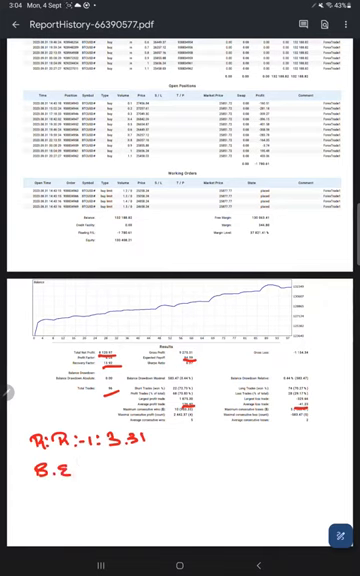
pyautogui.write(':-')
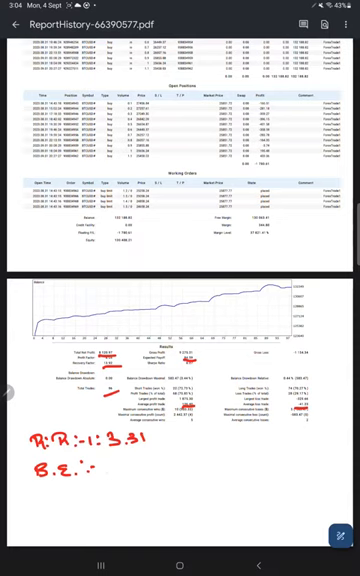
pyautogui.write('23%')
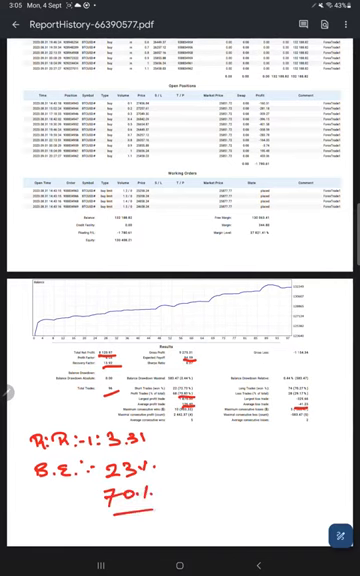
pyautogui.write('471')
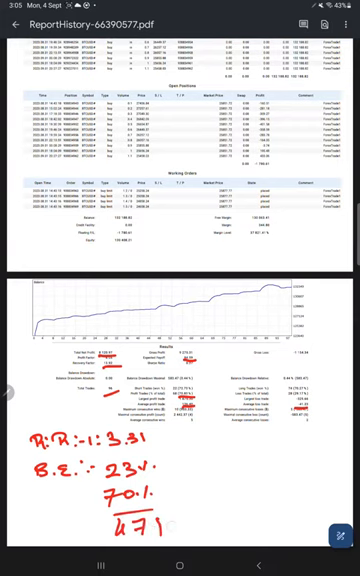